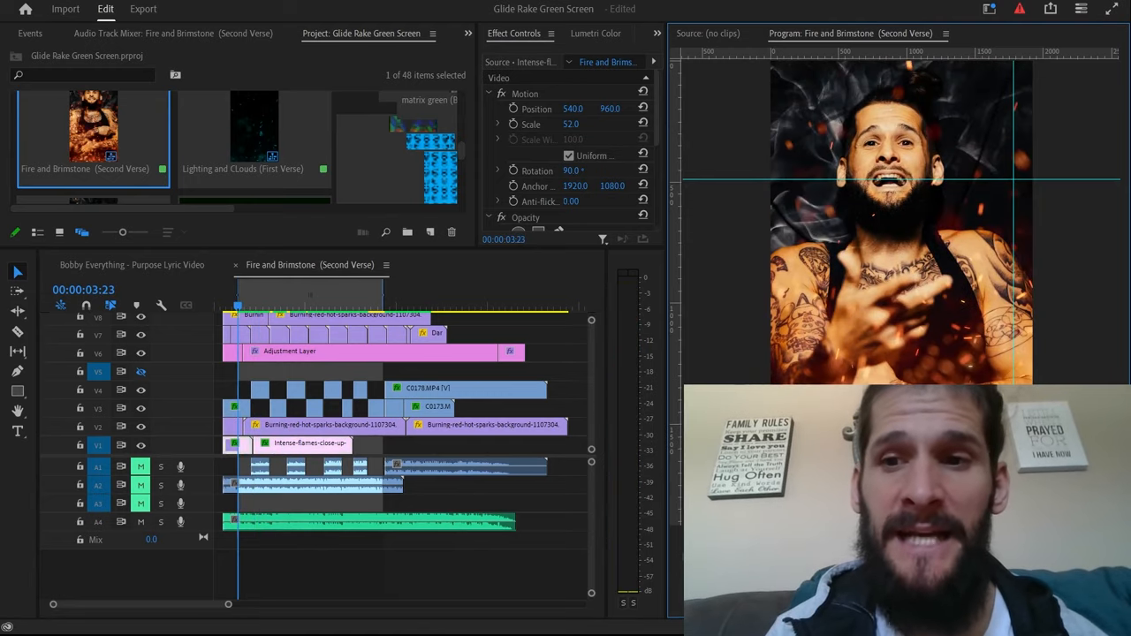
Step: Play the sequence to reach the keyed C0178 green-screen singer clip around 6:20
key(space)
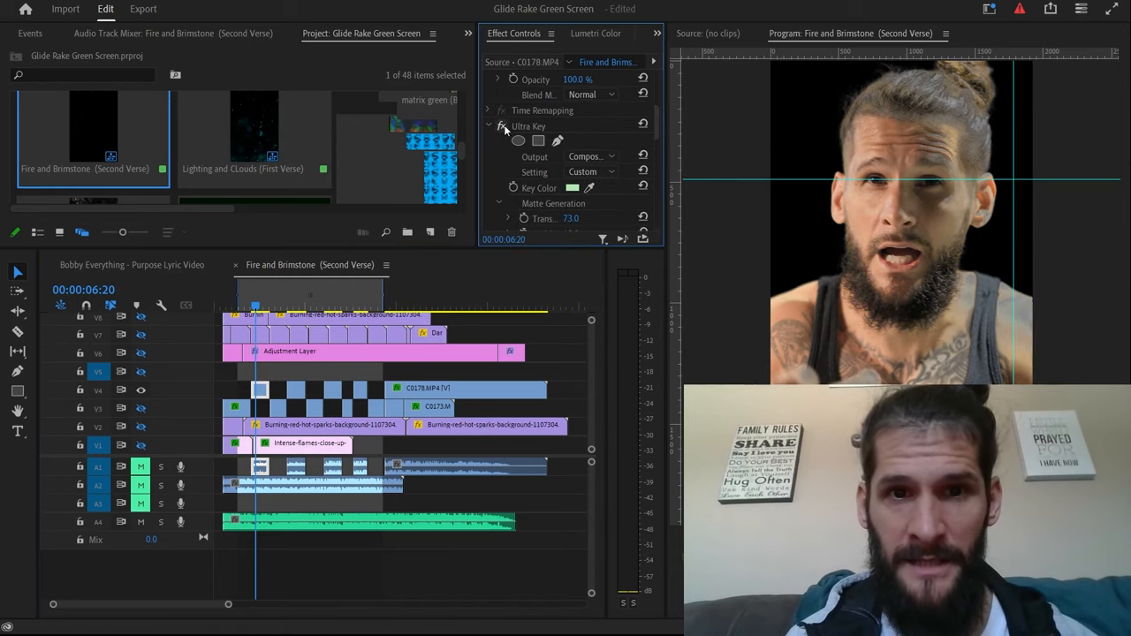
click(502, 125)
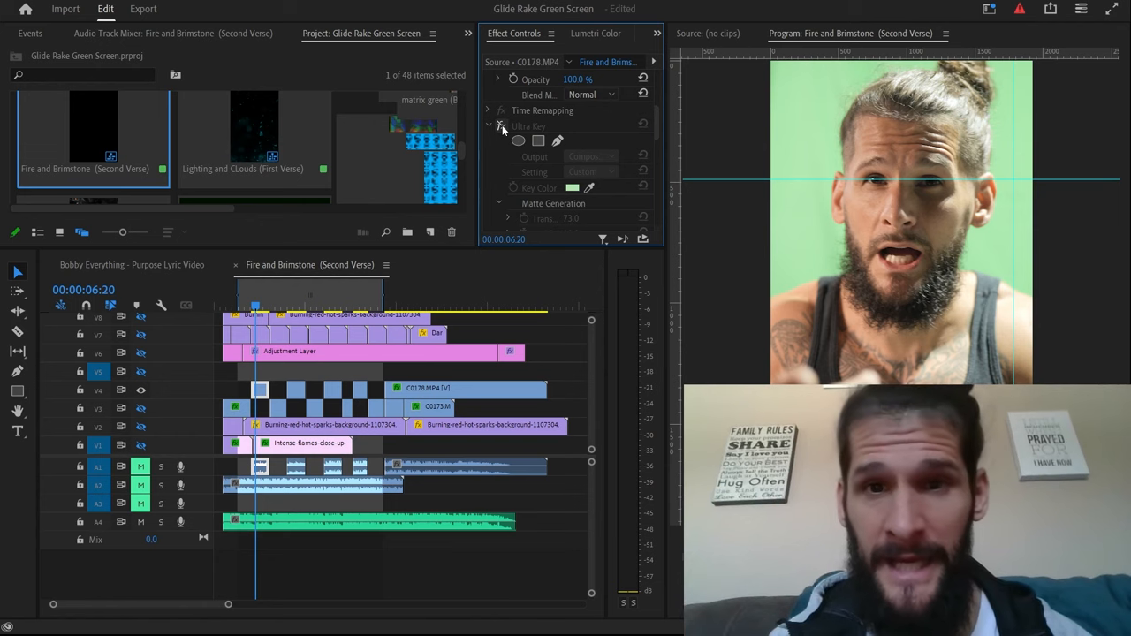
click(500, 126)
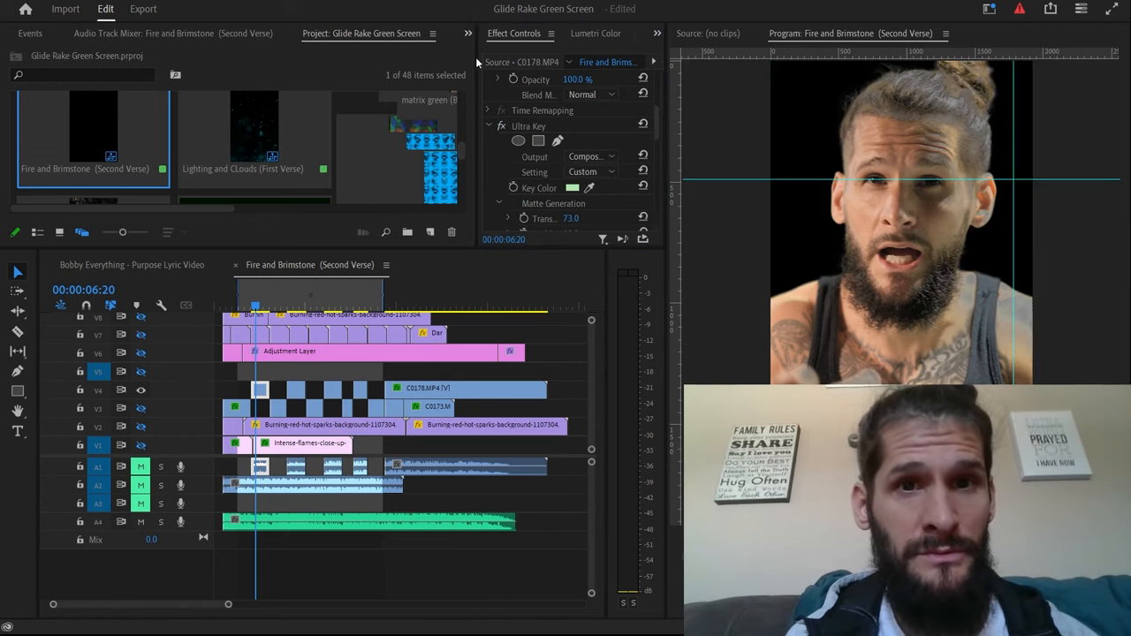
Step: Search the Effects library for 'key' to list the Keying effects and review Effect Controls
click(46, 32)
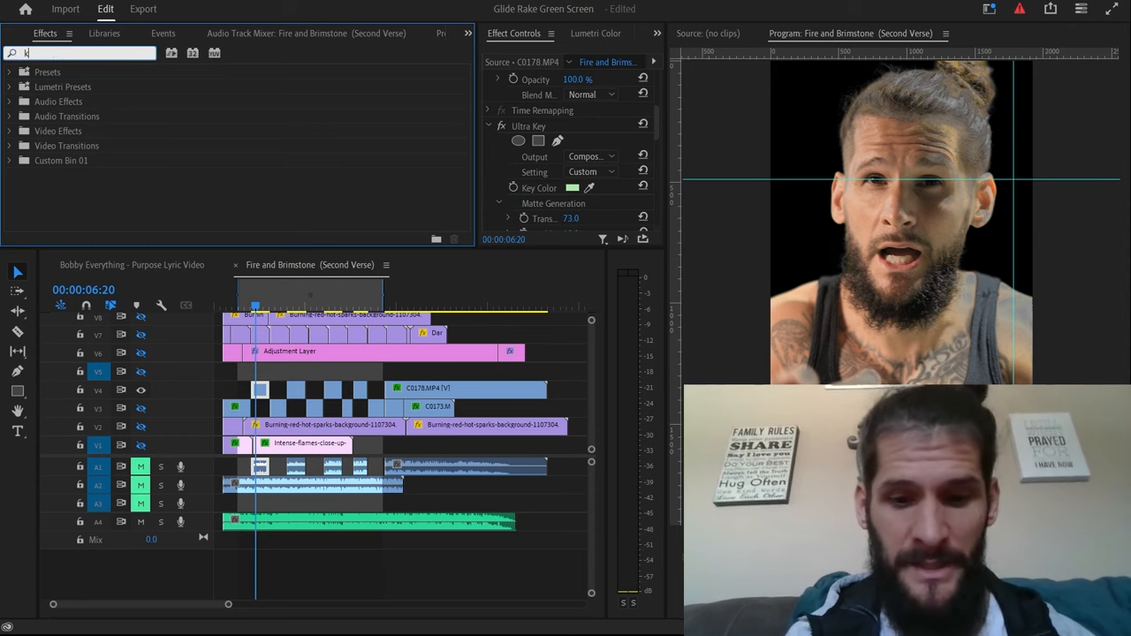
text(ey)
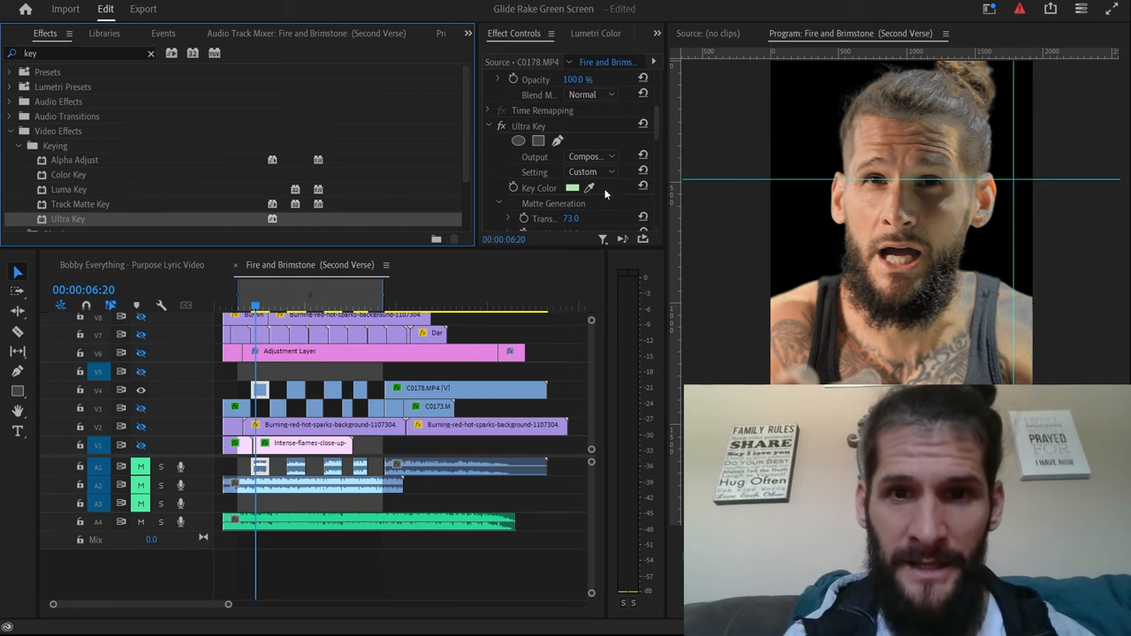
scroll(down, 3)
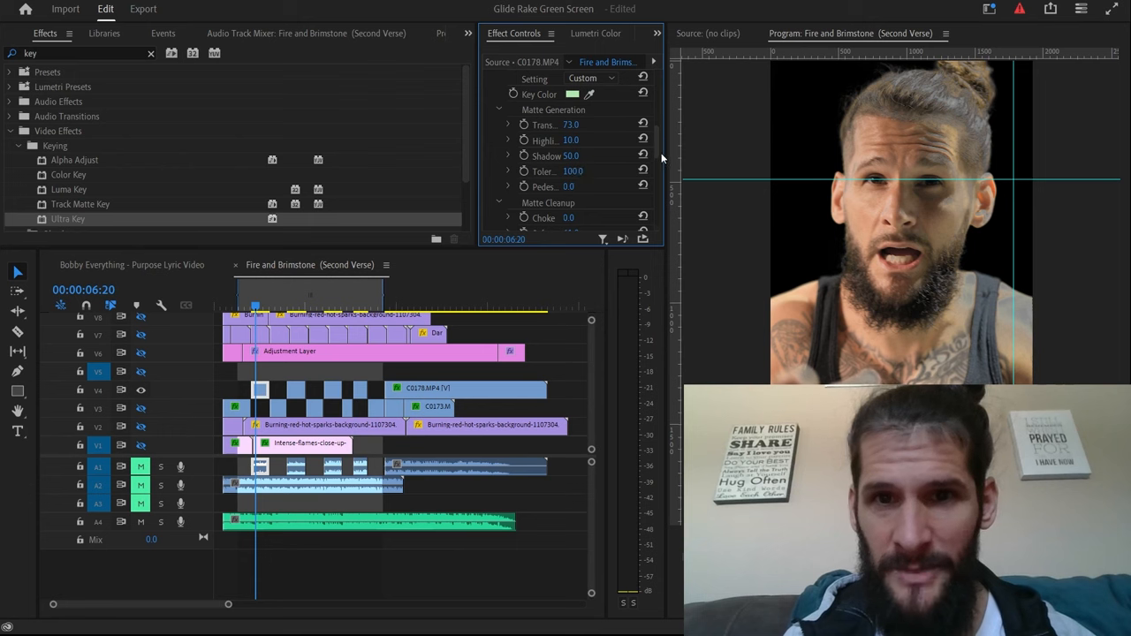
scroll(up, 3)
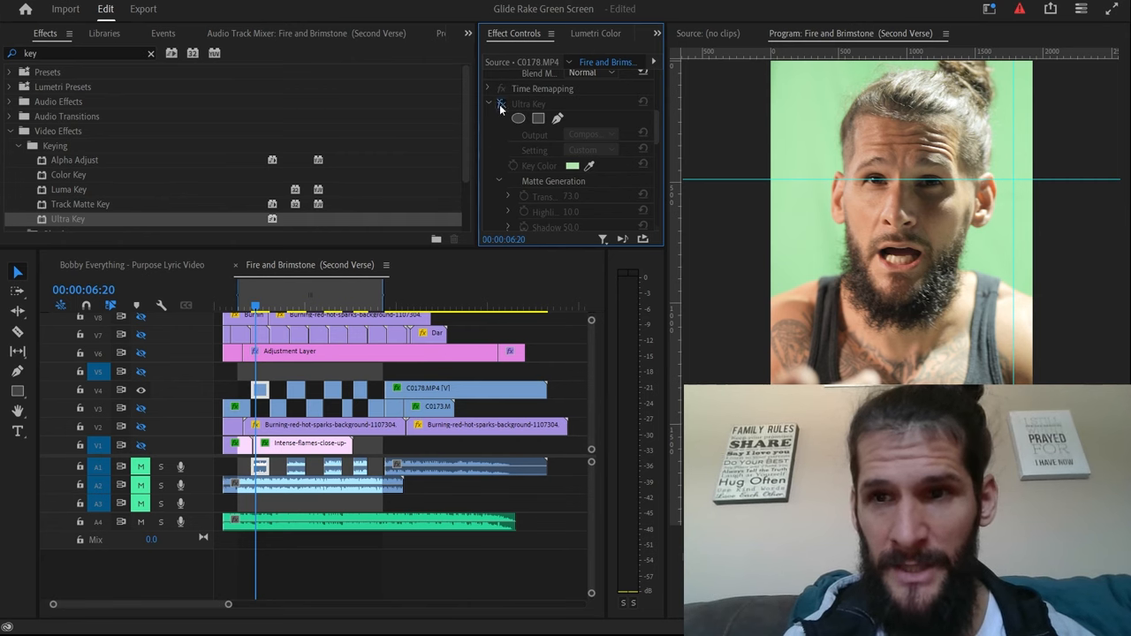
Step: Re-enable Ultra Key, then hide the singer's track to show the red particle background alone
click(502, 103)
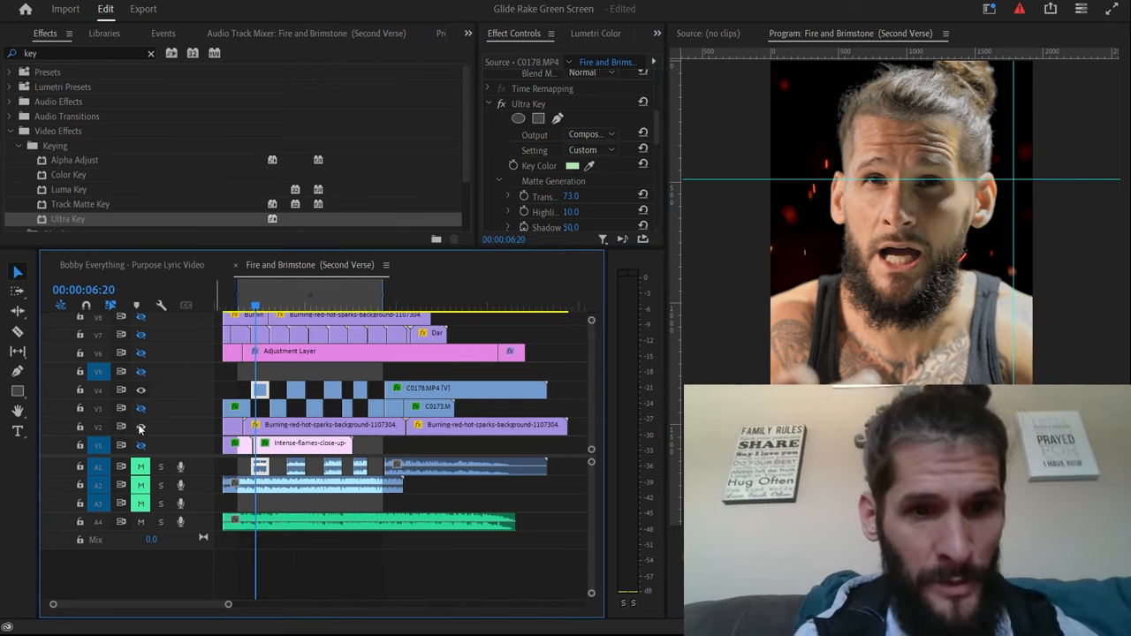
click(327, 424)
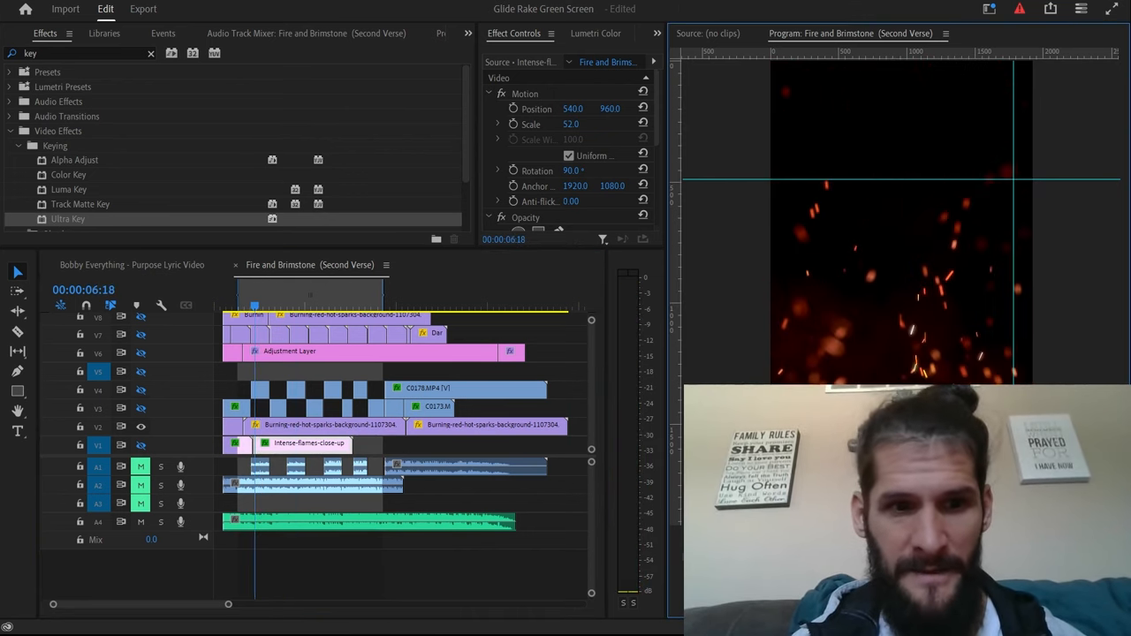
Step: Show the keyed singer's track again and reveal the orange flame background layer
click(141, 408)
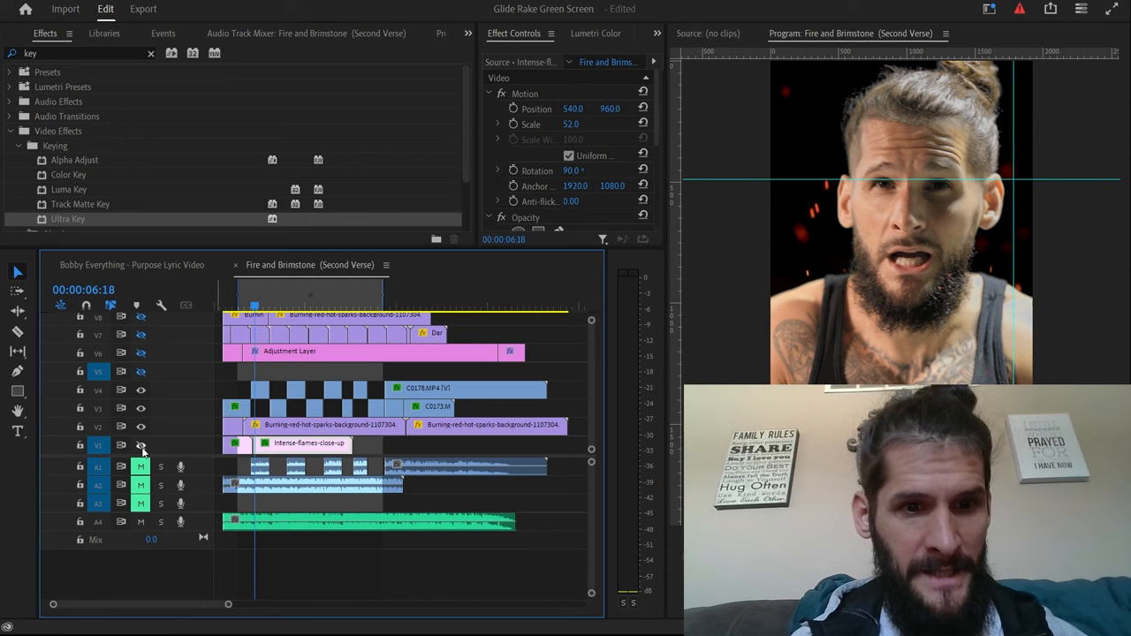
click(141, 445)
text(change)
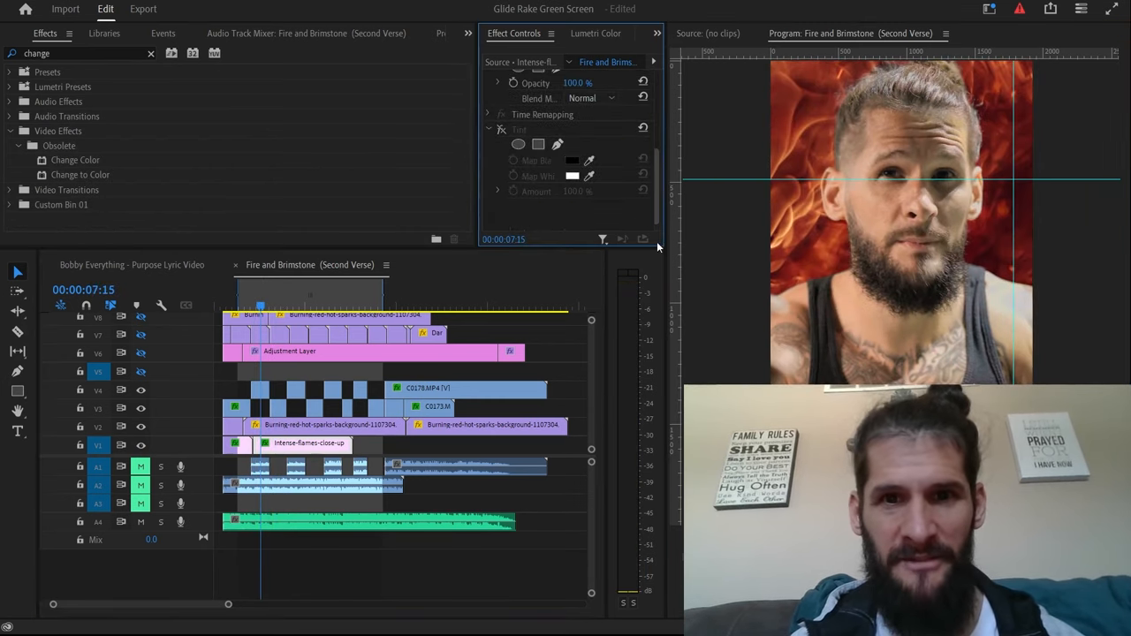
Step: Re-enable the Tint on the flames and switch the adjustment layer track back on
click(488, 129)
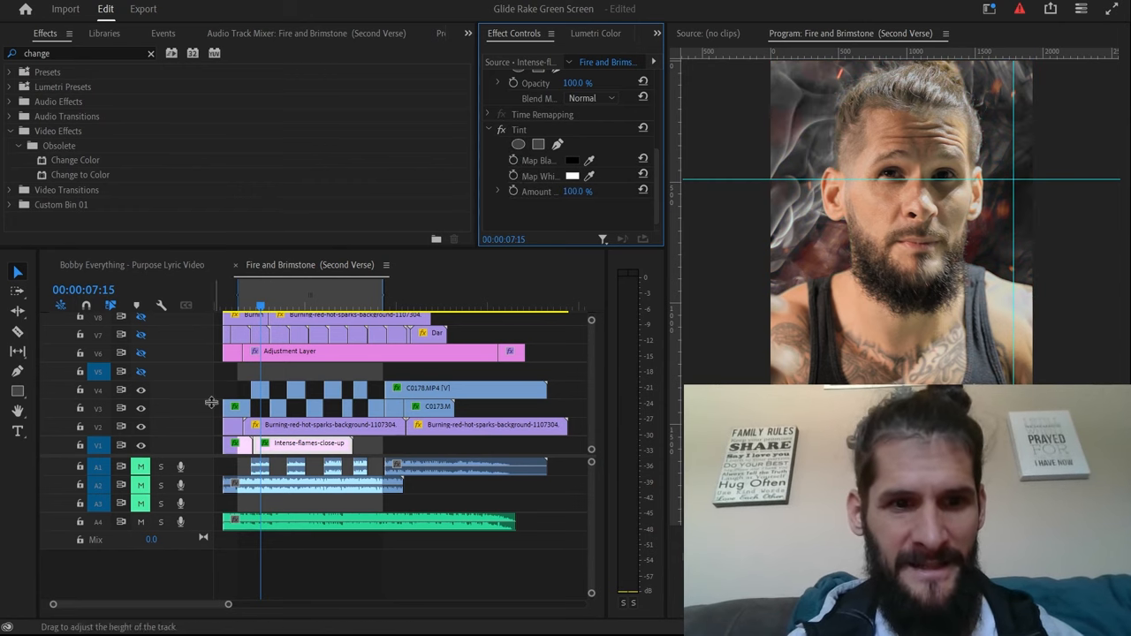
mouse_move(138, 354)
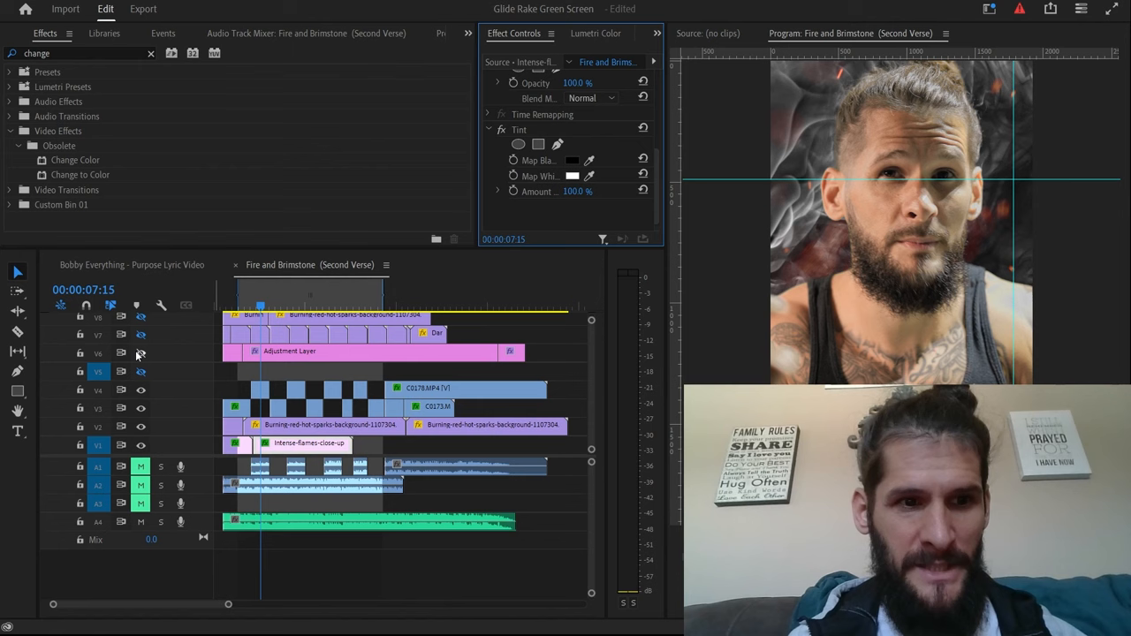
click(353, 352)
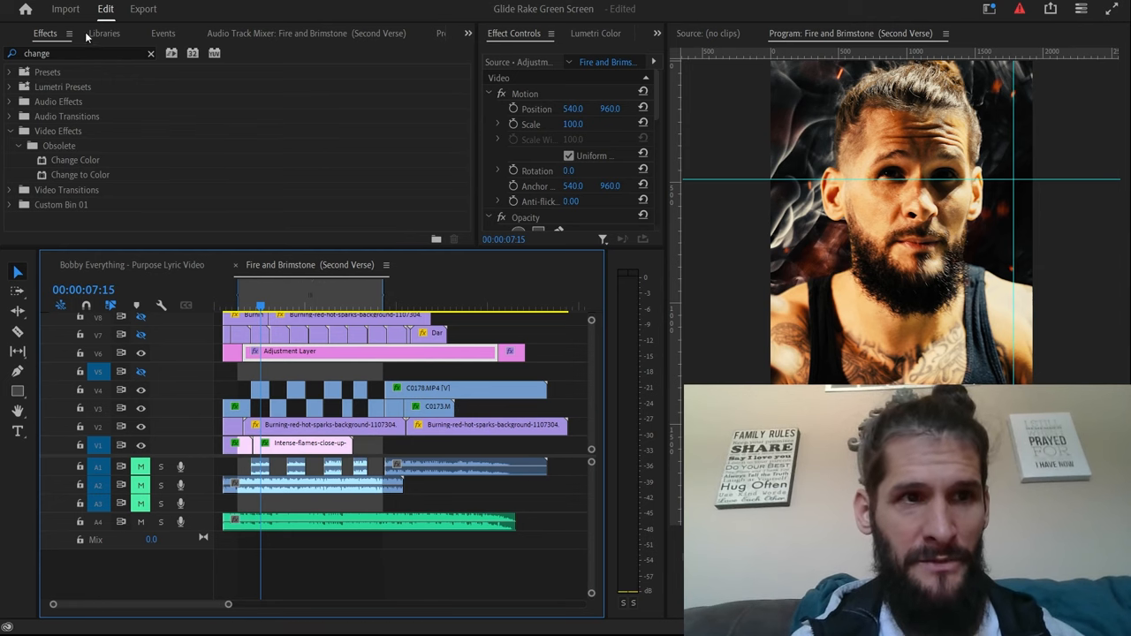
Step: Return to the Project bin and open the adjustment layer's Lumetri Color settings (look intensity 78.1, saturation 100)
click(364, 34)
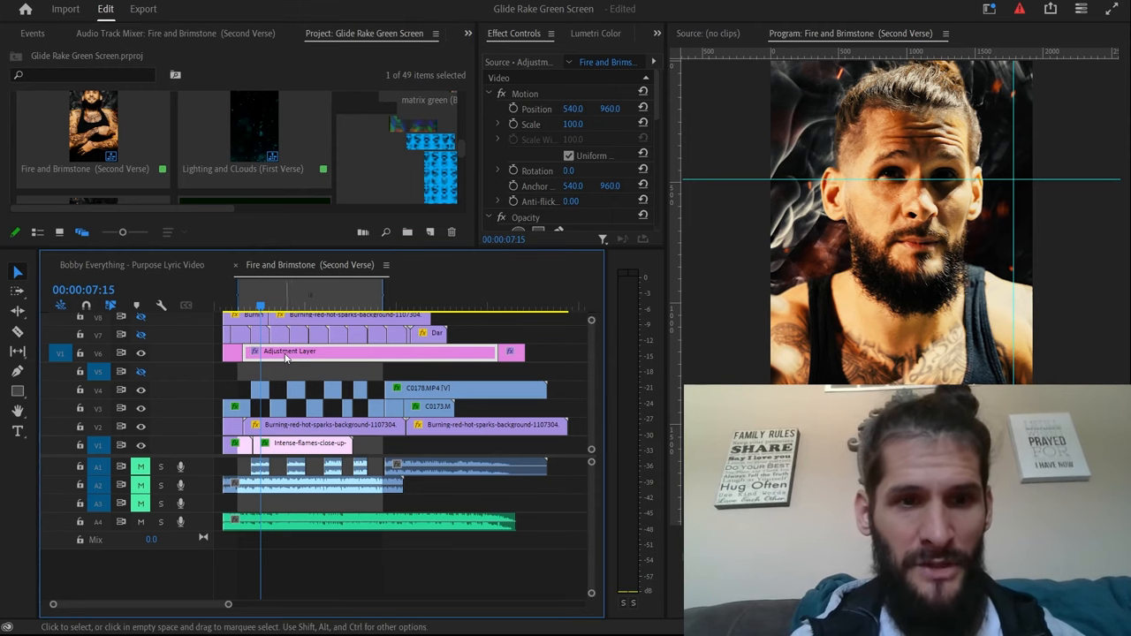
click(595, 32)
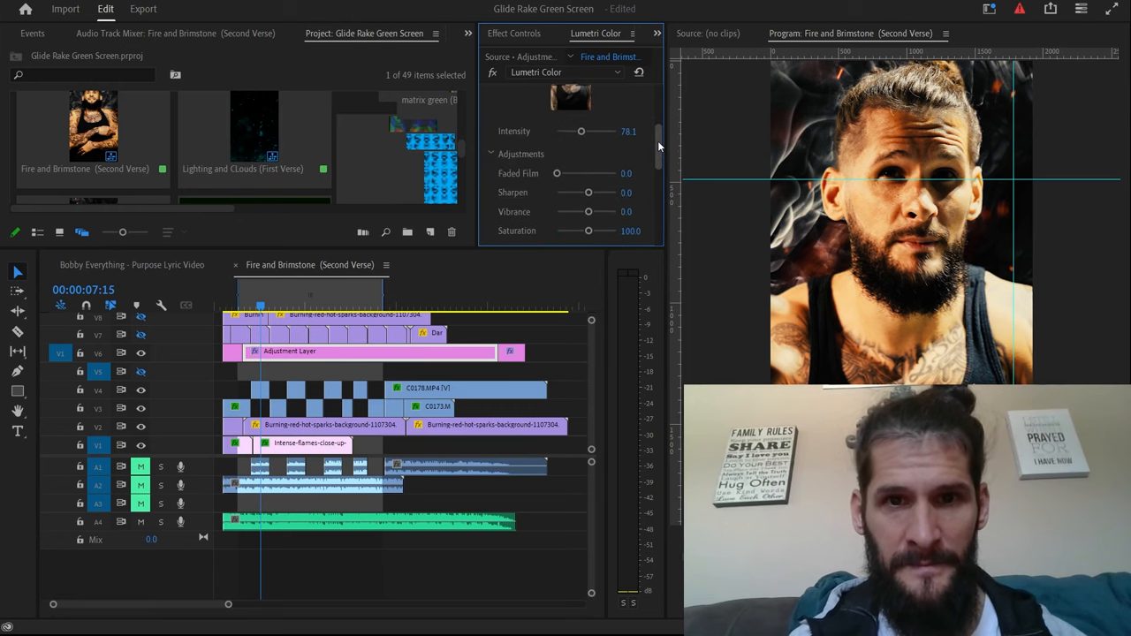
Step: Toggle the Creative Fuji F125 Kodak 2395 look off and on to compare it
scroll(up, 3)
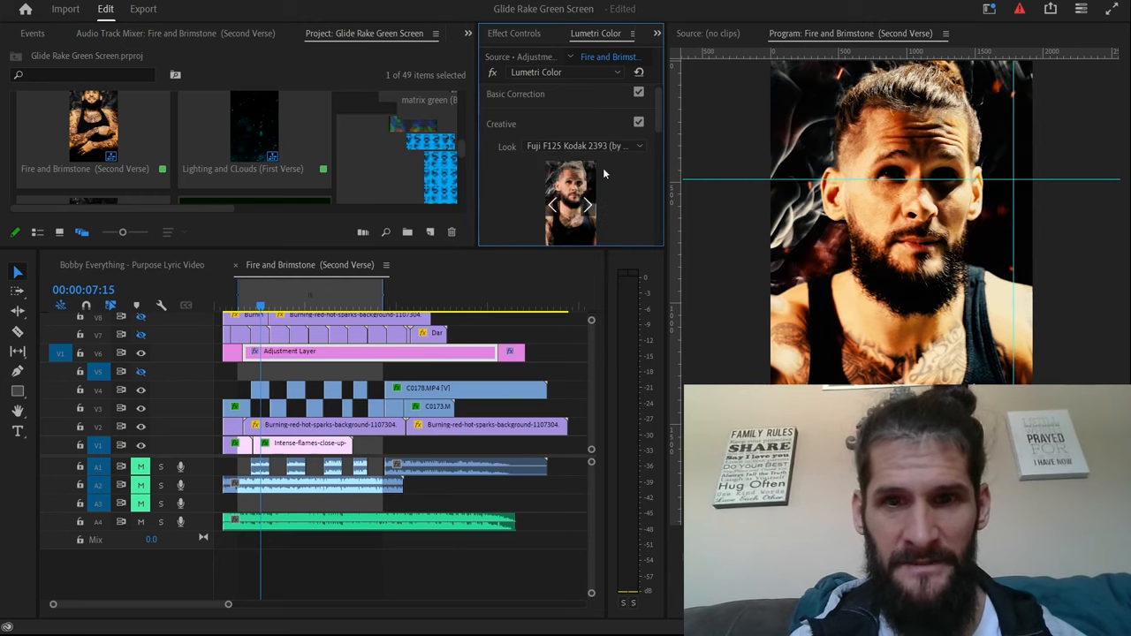
click(587, 205)
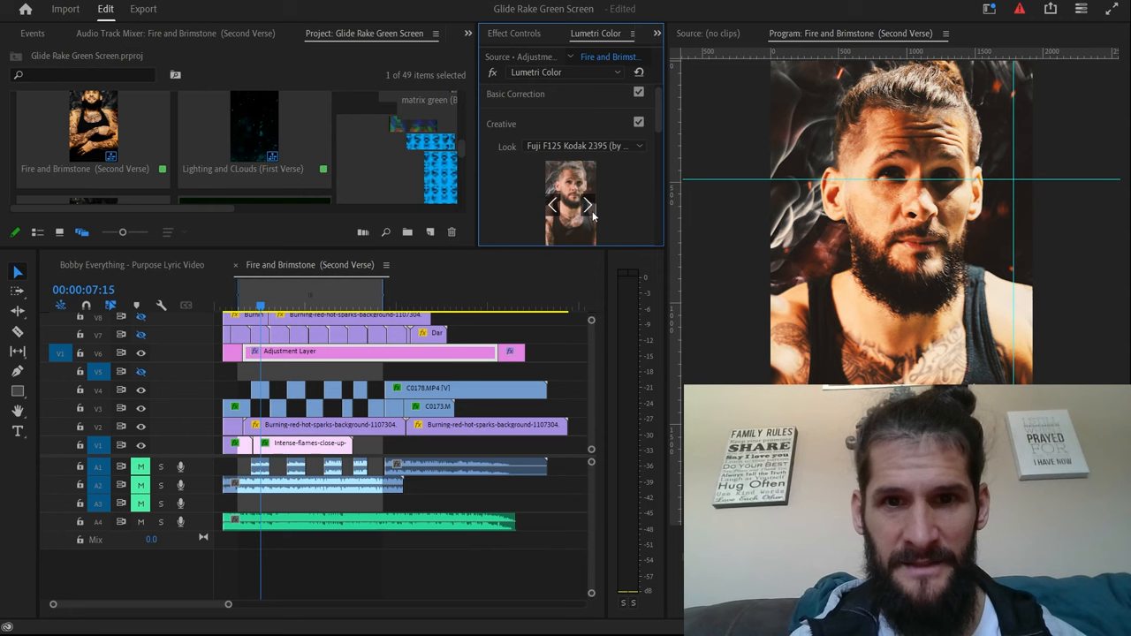
click(588, 205)
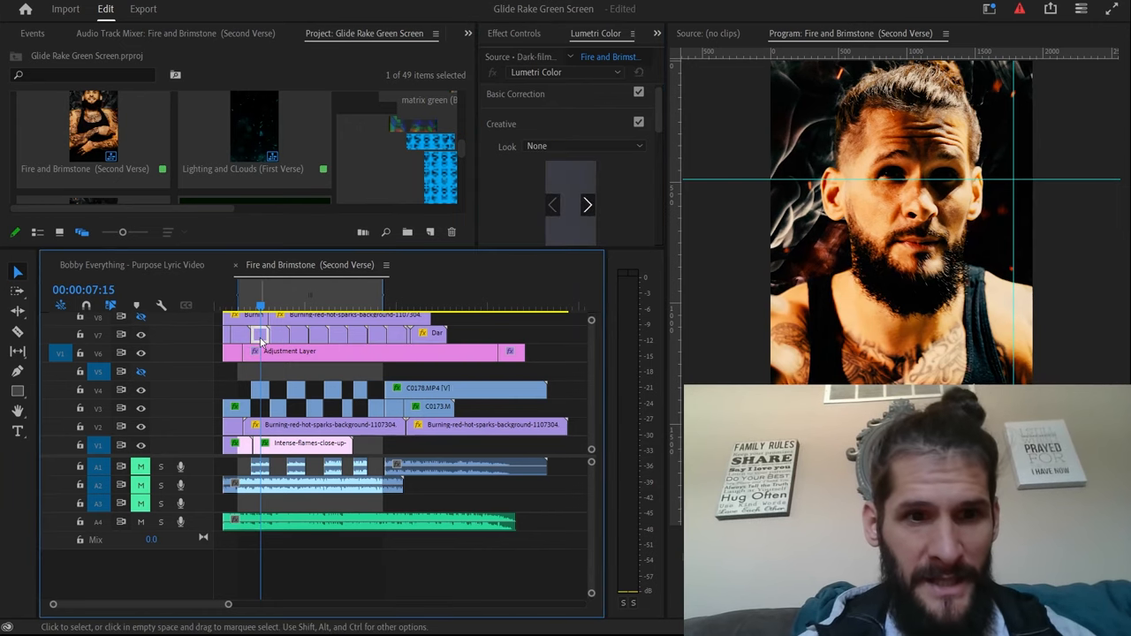
Step: Jump ahead to 16:02 to preview the film-scratch overlay, then return to 6:21 over the keyed singer
click(514, 32)
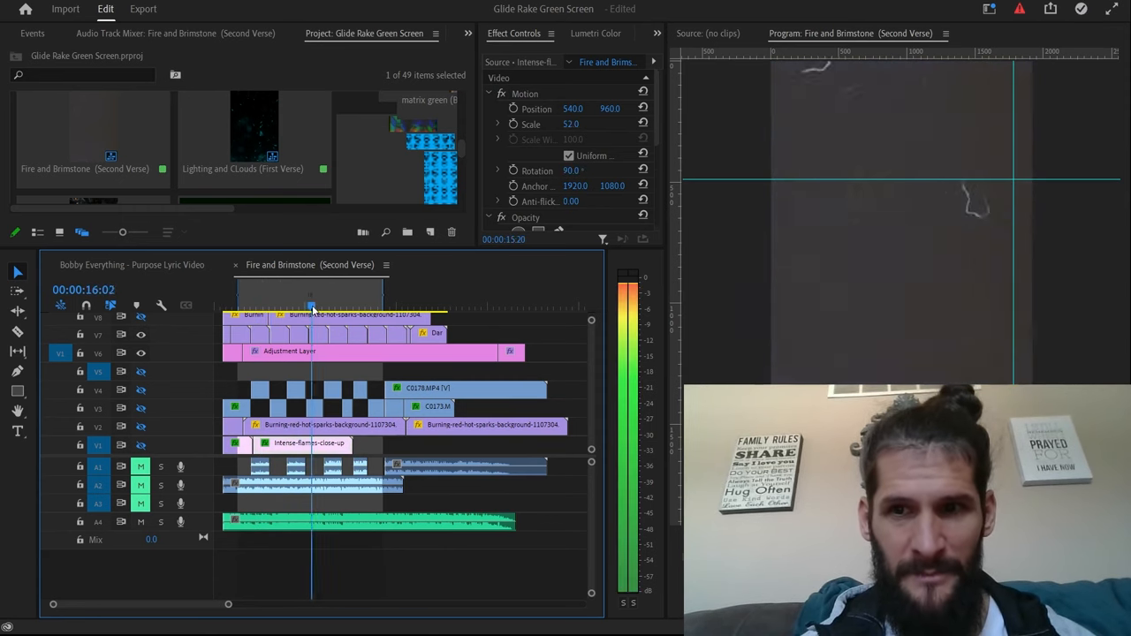
click(257, 307)
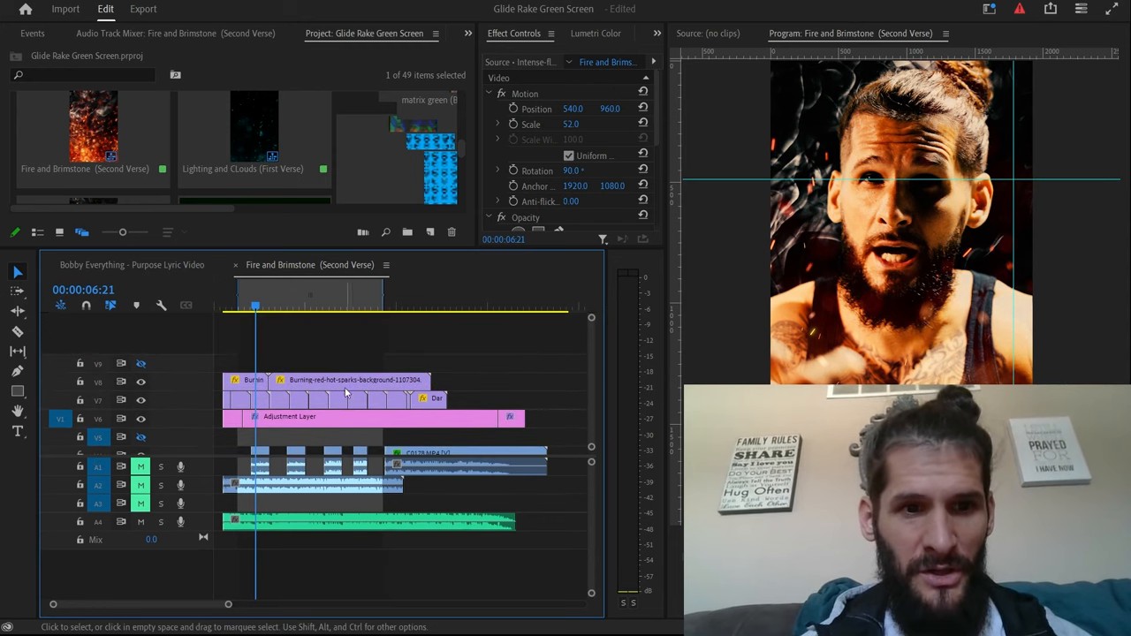
click(256, 307)
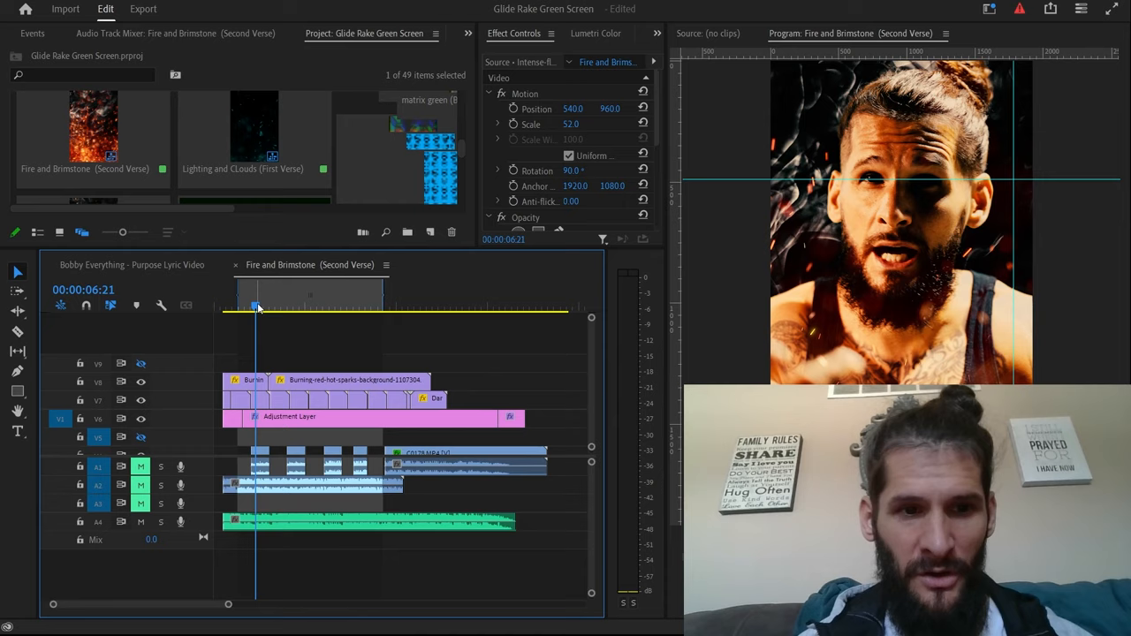